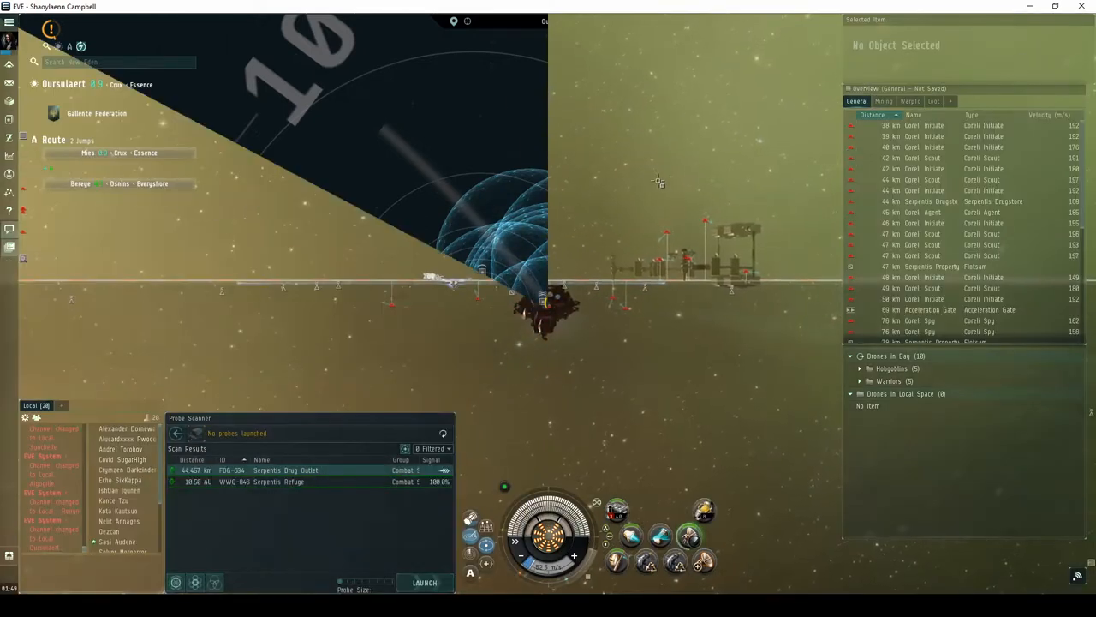
Loot the cargo container, then check the Probe Scanner for the Serpentis Drug Outlet signature.
{"action": "left_click", "coordinate": [933, 190]}
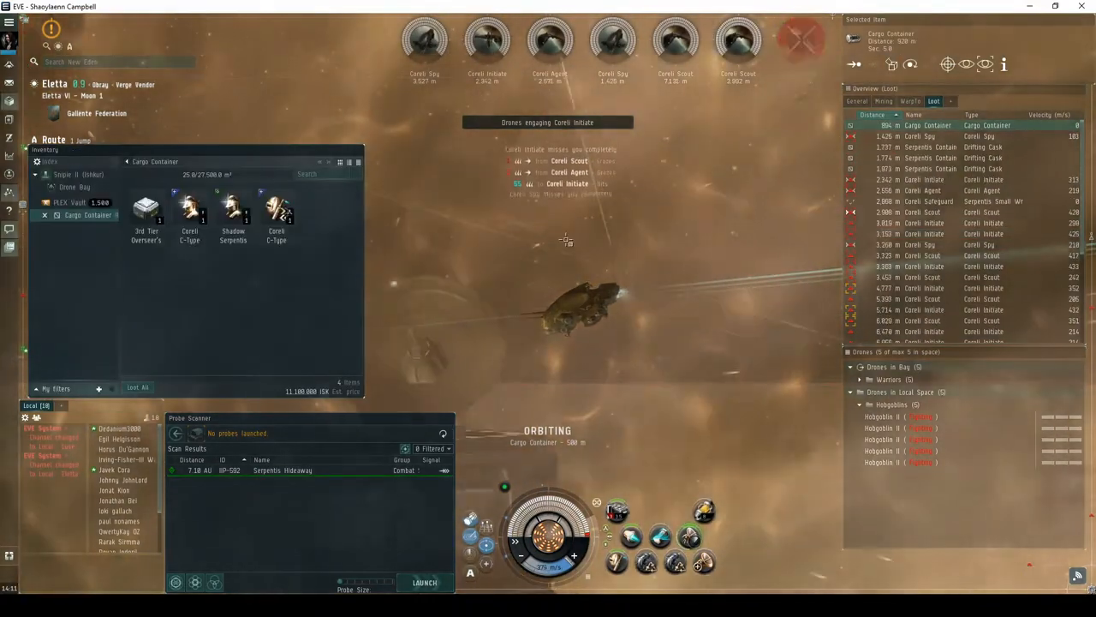
{"action": "right_click", "coordinate": [887, 404]}
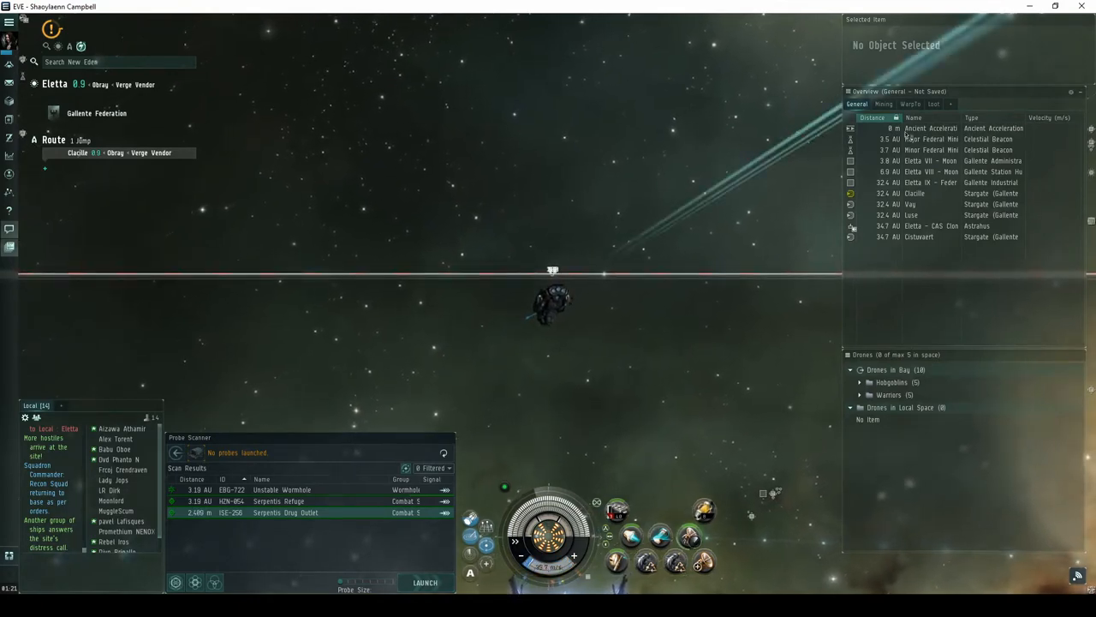
Warp to the Serpentis Drug Outlet site and read the acceleration gate's database information.
{"action": "left_click", "coordinate": [932, 126]}
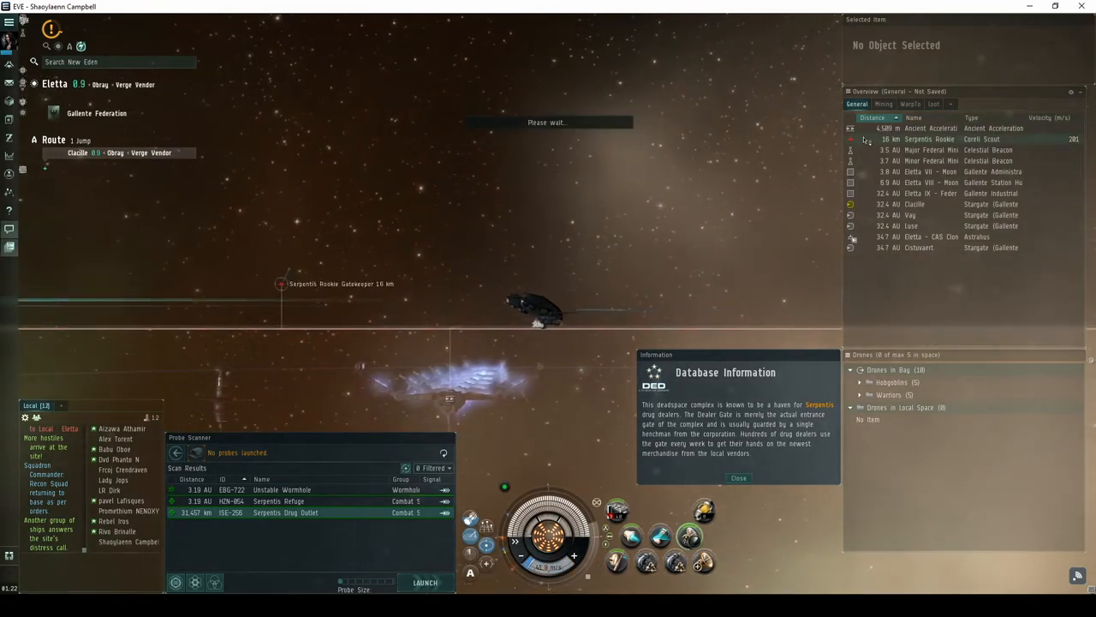
{"action": "left_click", "coordinate": [928, 139]}
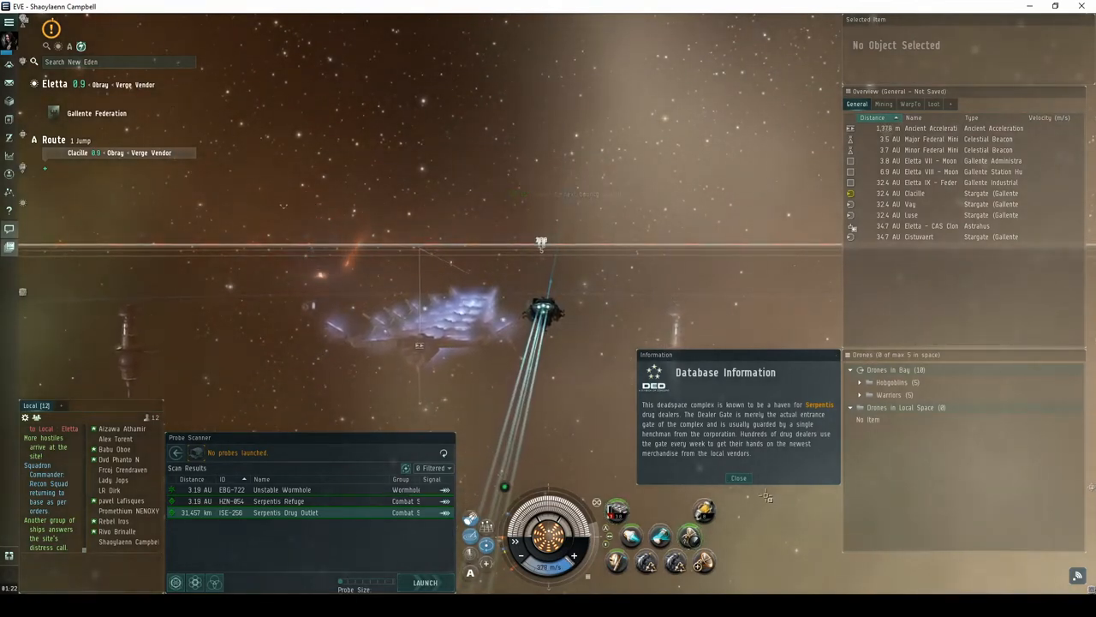
{"action": "left_click", "coordinate": [959, 127]}
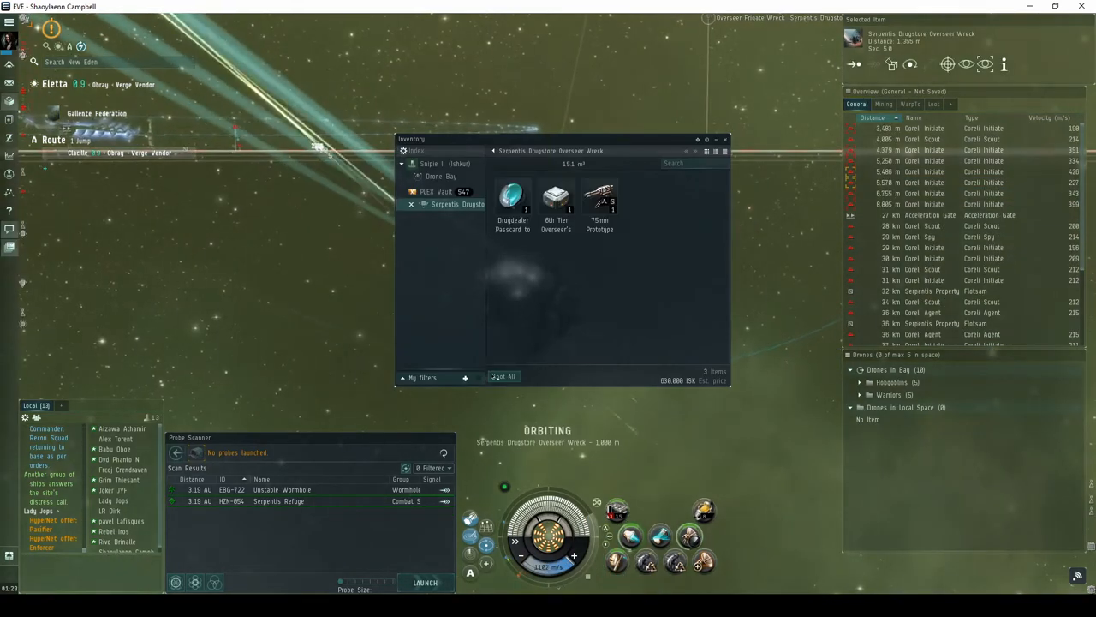
Open the Serpentis Drugstore Overseer wreck to see its three dropped items.
{"action": "left_click", "coordinate": [453, 163]}
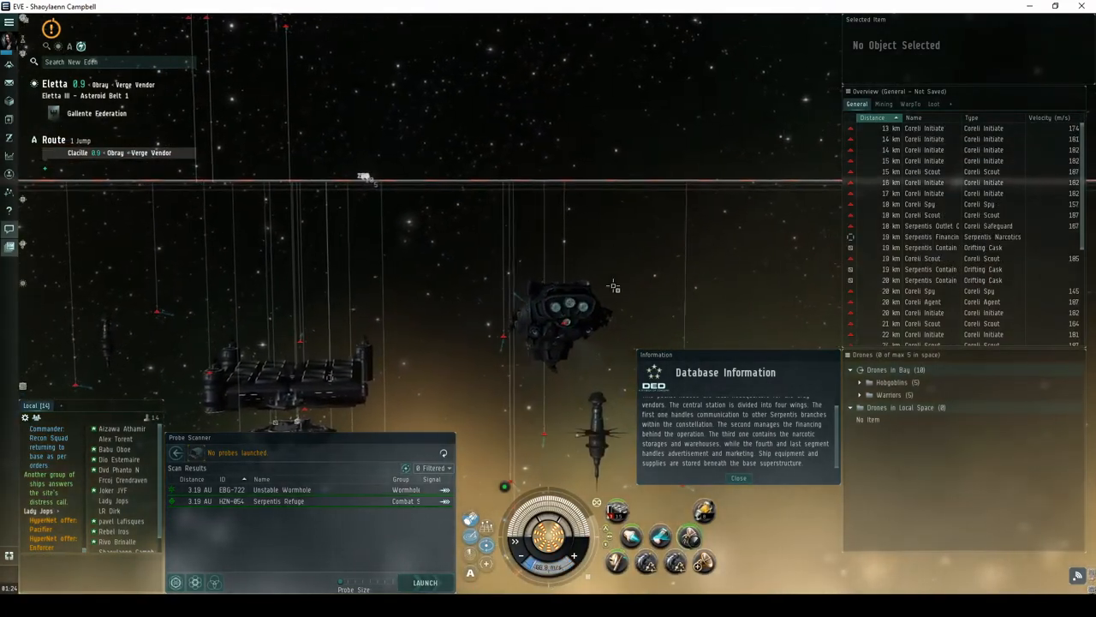
Select the Serpentis Financing Office structure and read its database information.
{"action": "left_click", "coordinate": [933, 247]}
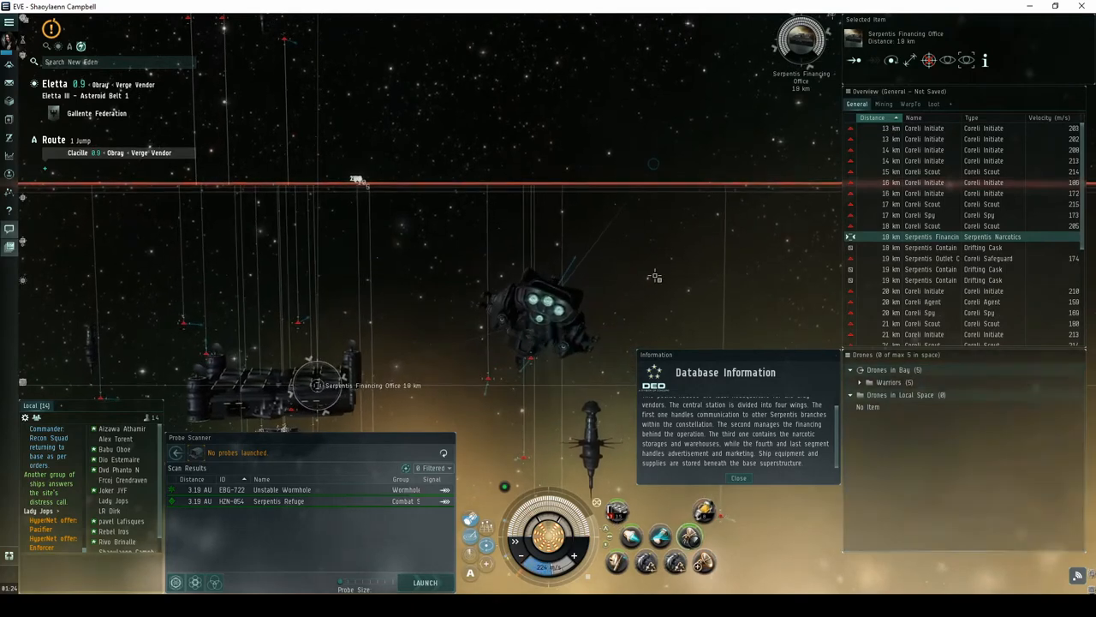
{"action": "left_click", "coordinate": [862, 394]}
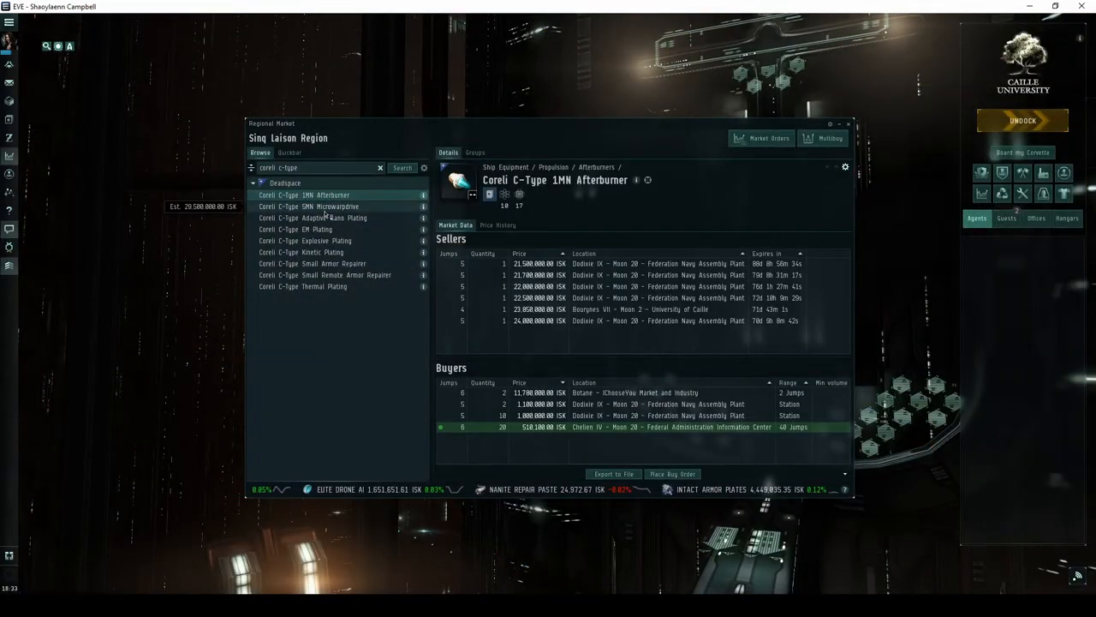
Check market prices for the Coreli C-Type 5MN Microwarpdrive and Small Armor Repairer.
{"action": "left_click", "coordinate": [312, 205]}
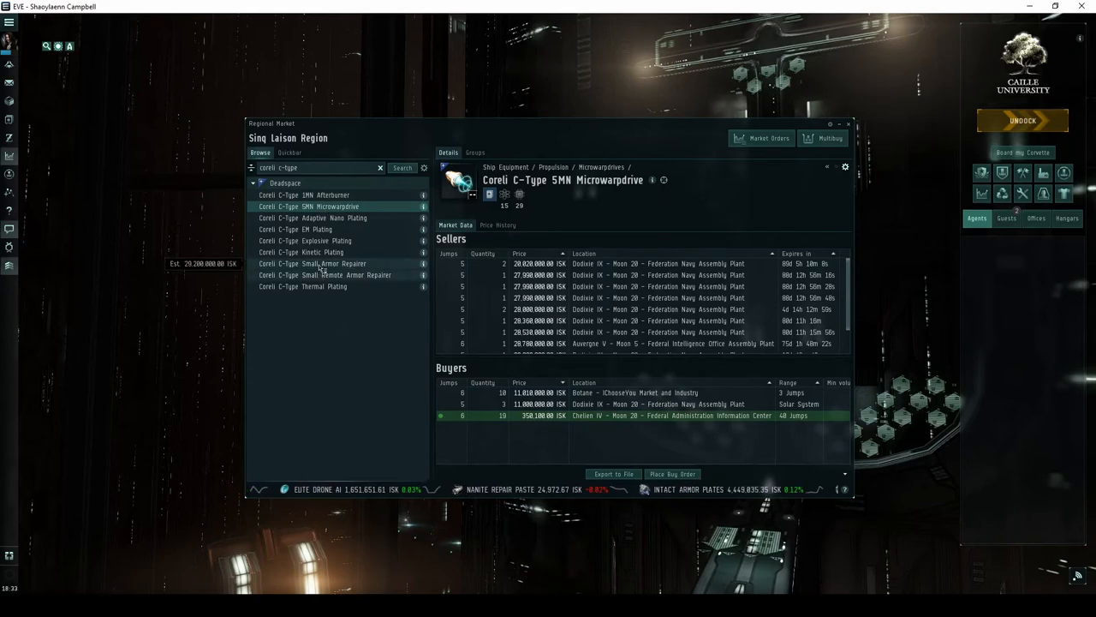
{"action": "left_click", "coordinate": [315, 264]}
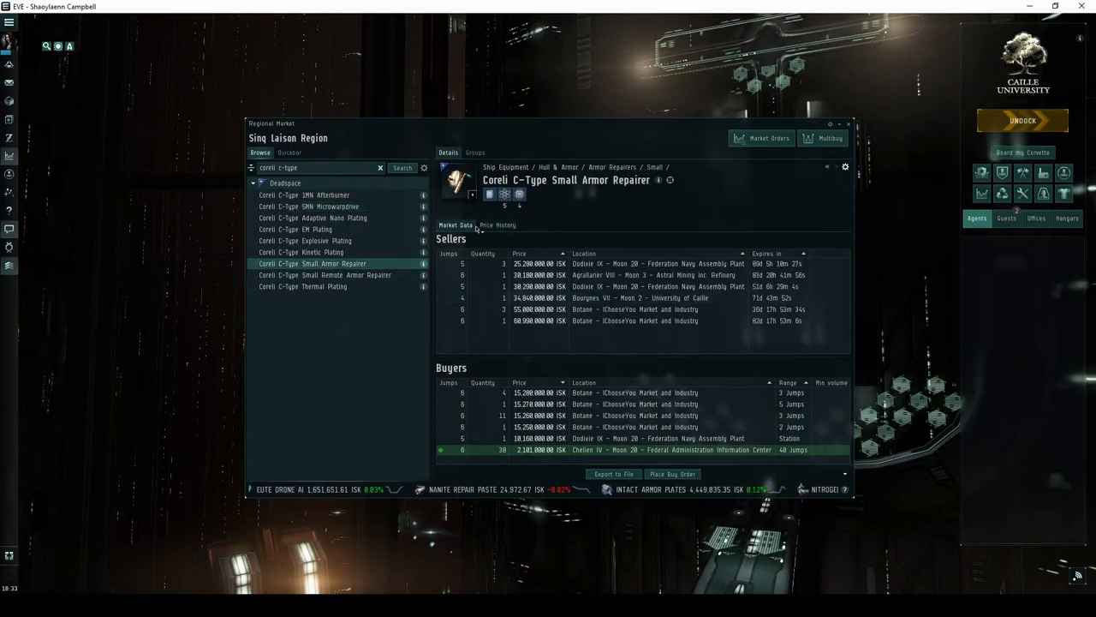
{"action": "left_click", "coordinate": [318, 217]}
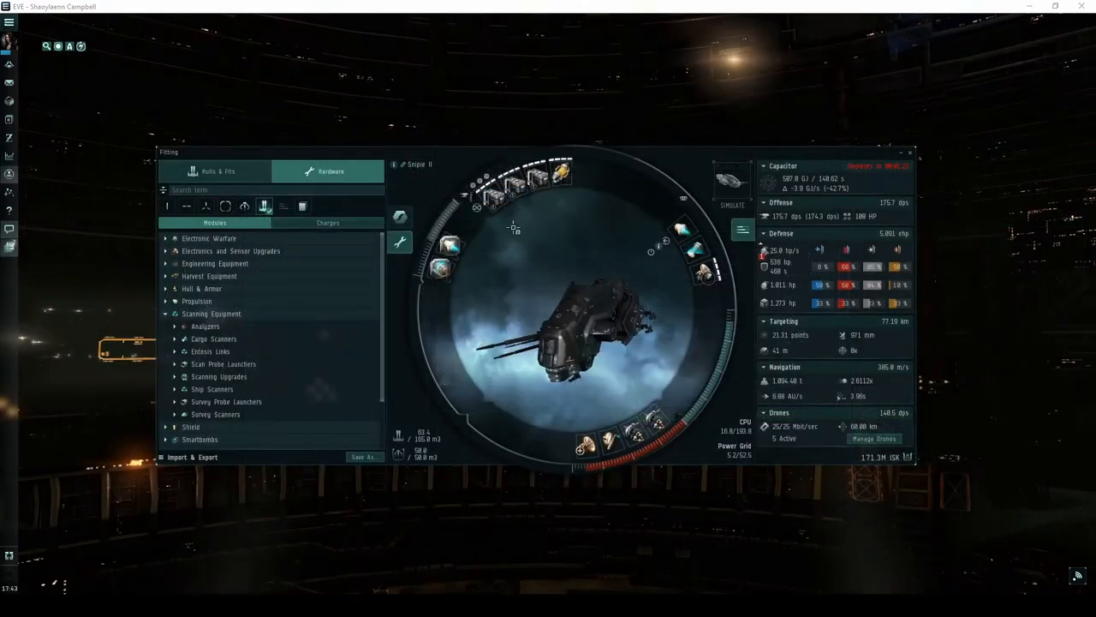
{"action": "mouse_move", "coordinate": [558, 174]}
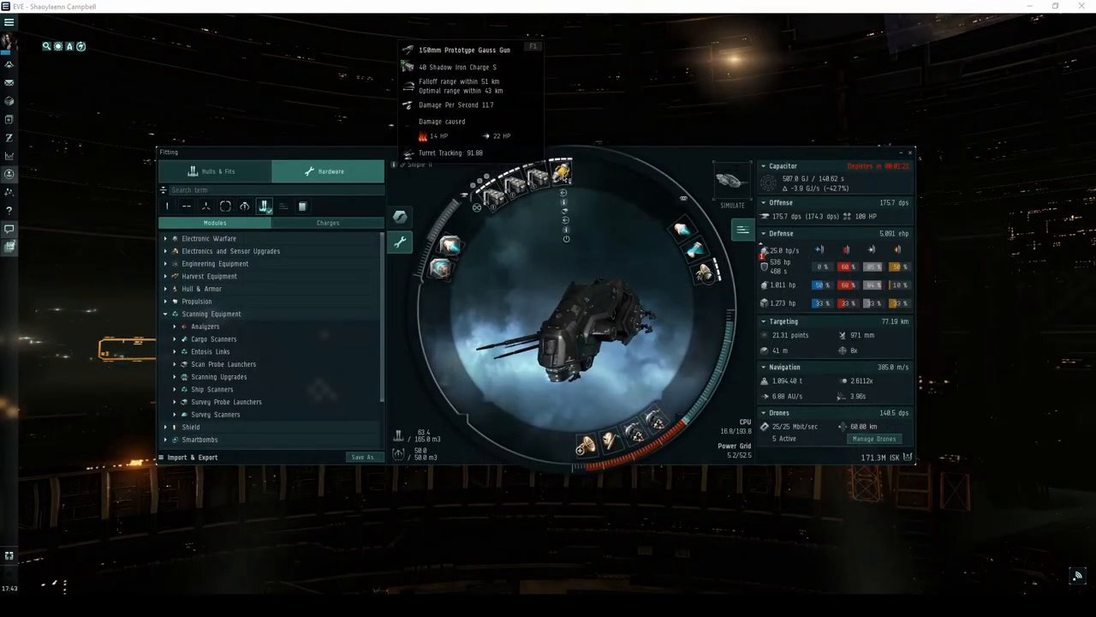
{"action": "mouse_move", "coordinate": [682, 233]}
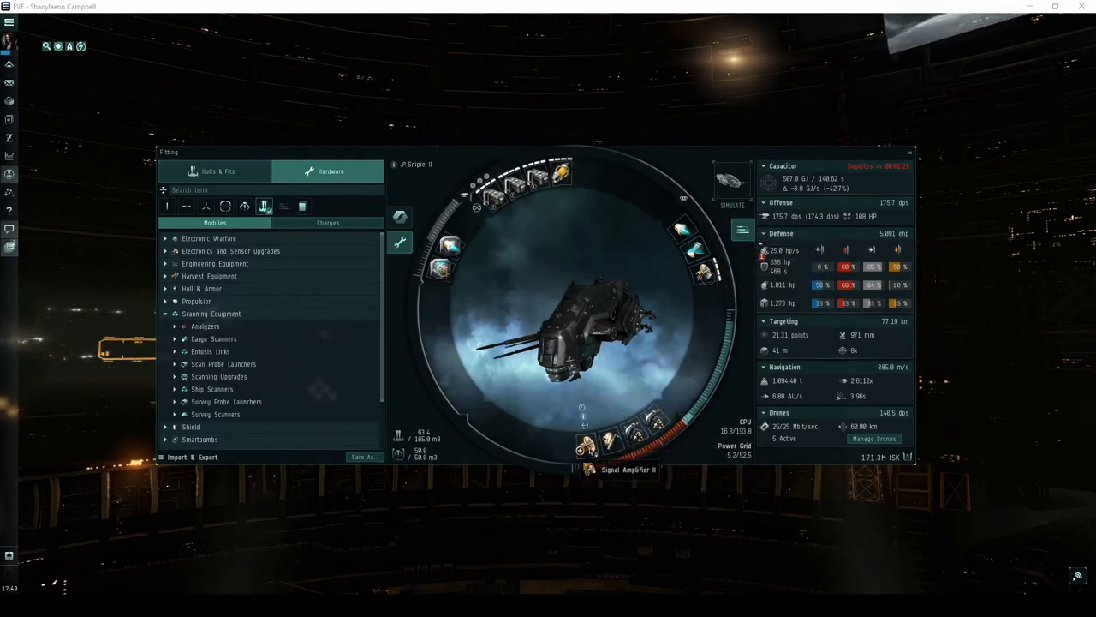
{"action": "mouse_move", "coordinate": [439, 247]}
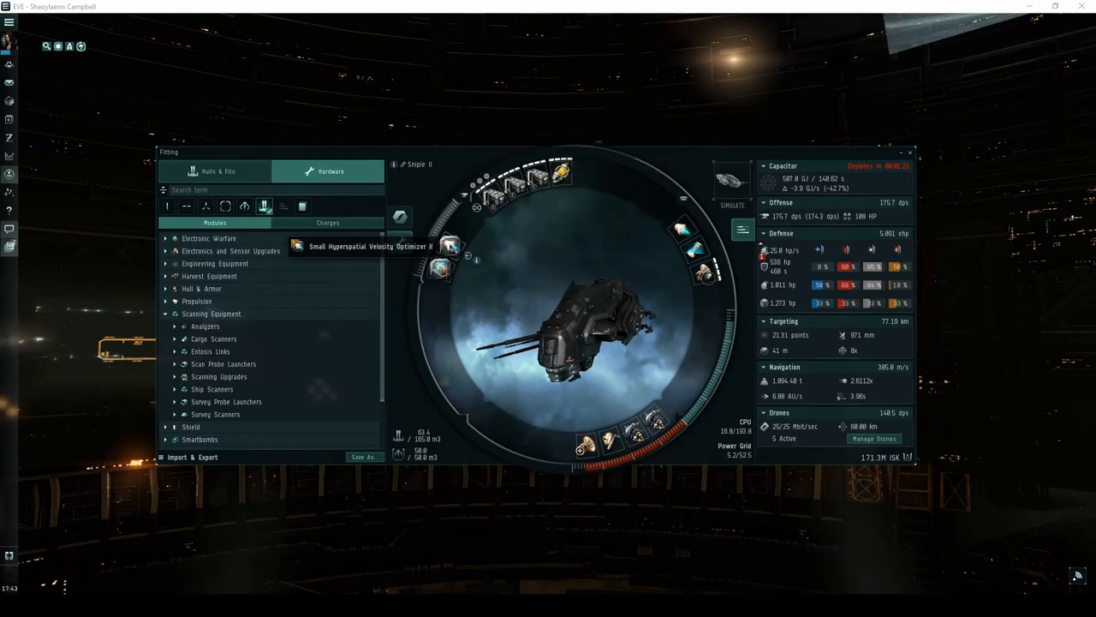